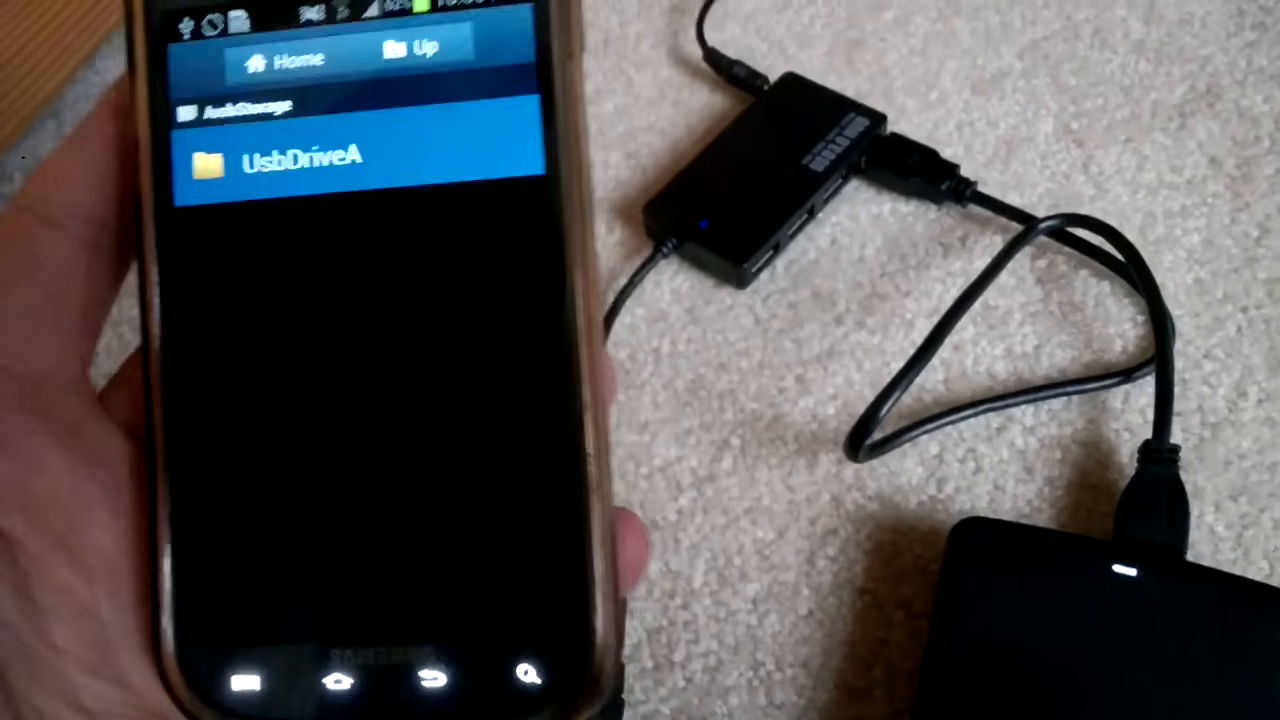
- Open the UsbDriveA folder to list the drive's folders, including Android, Music and FINISHED VLOGS
{"action": "left_click", "coordinate": [300, 160]}
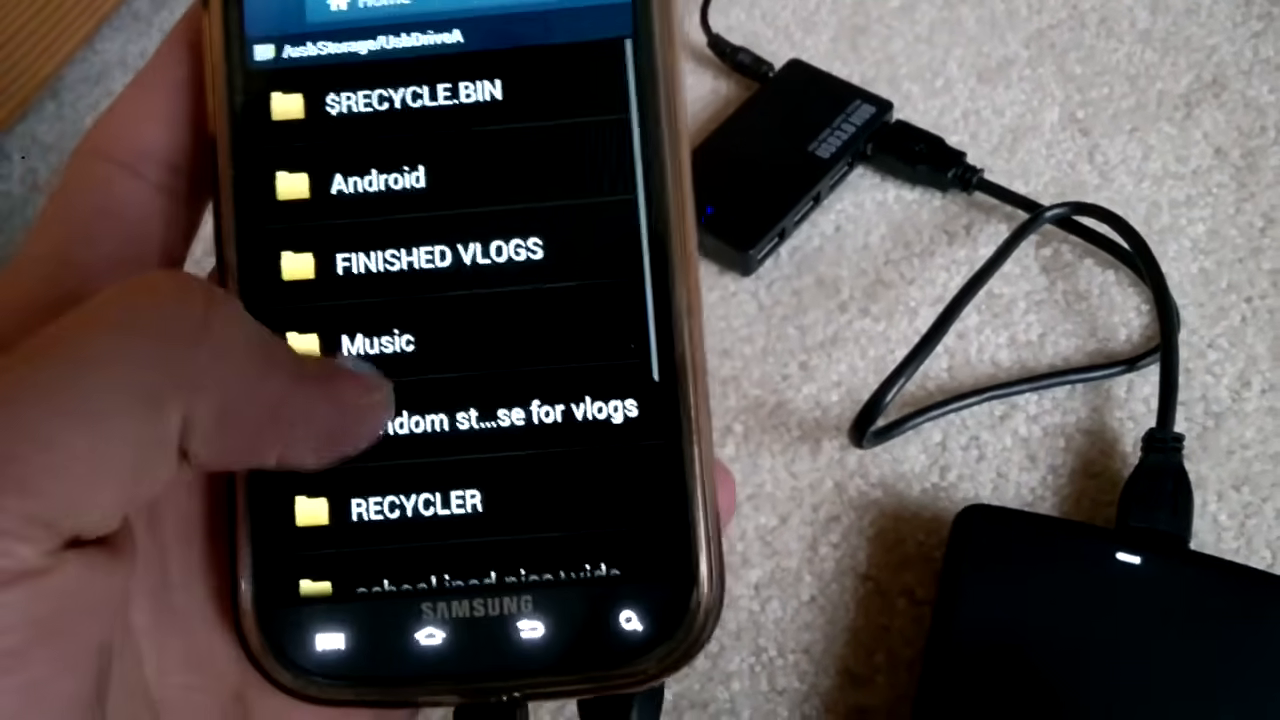